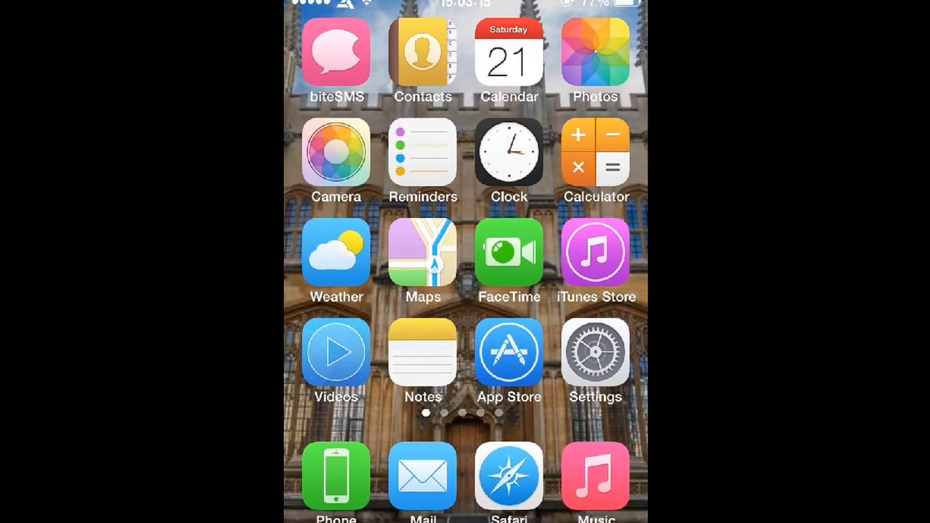
Check in Settings > General > About that the device runs iOS 7.0.4, then leave Settings.
left_click(596, 354)
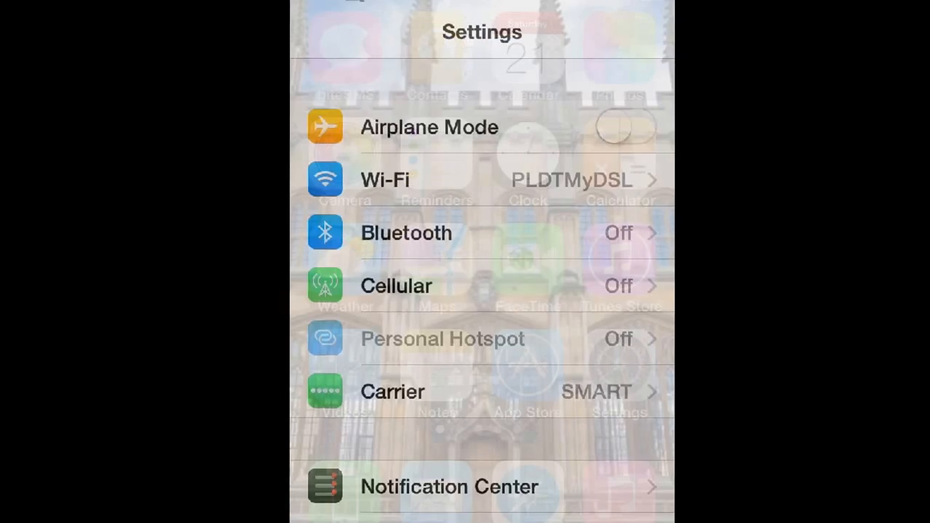
scroll("down", 3)
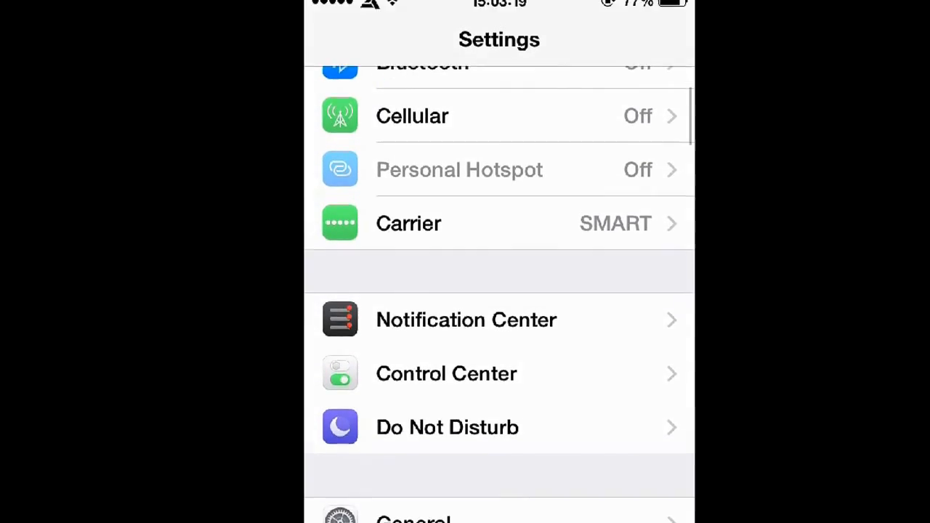
scroll("down", 3)
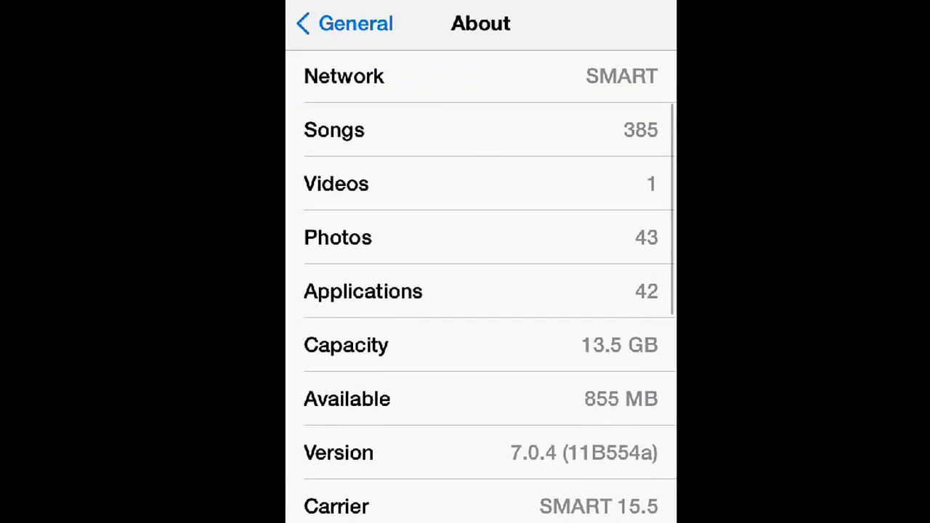
scroll("down", 3)
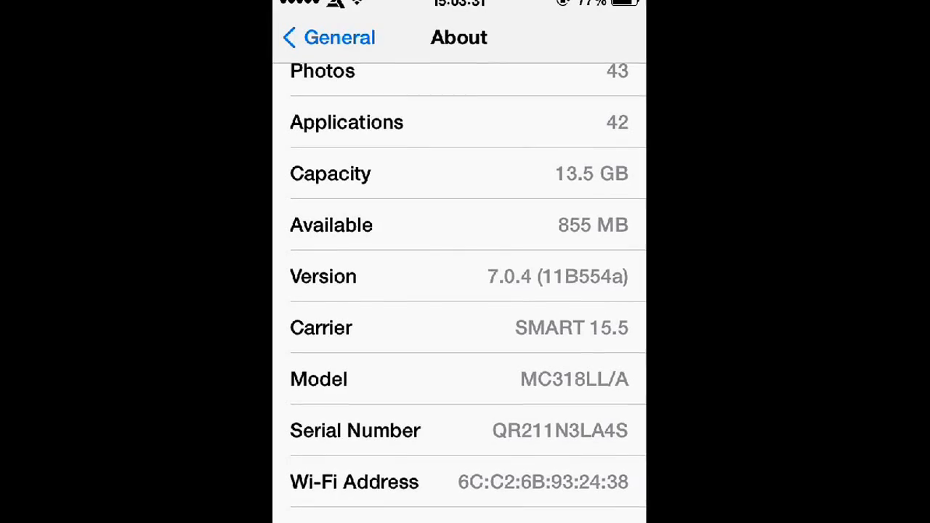
scroll("down", 3)
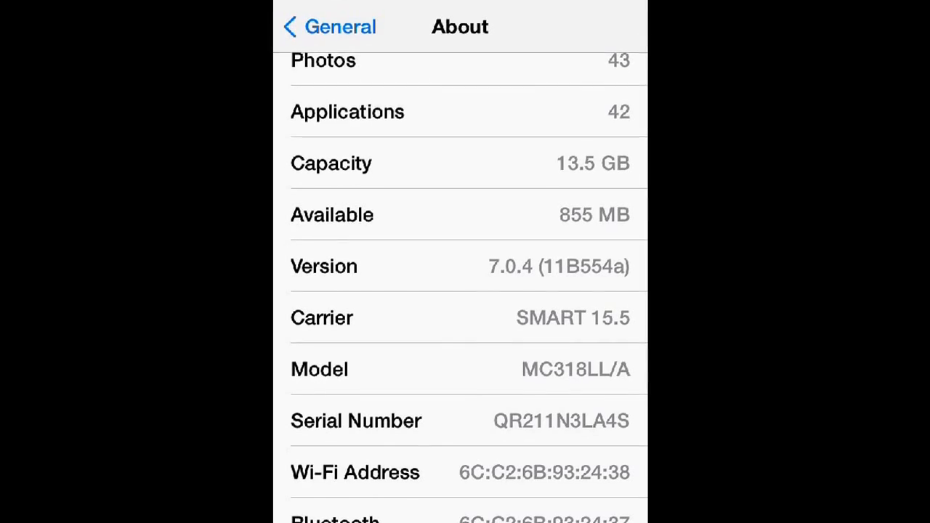
left_click(329, 26)
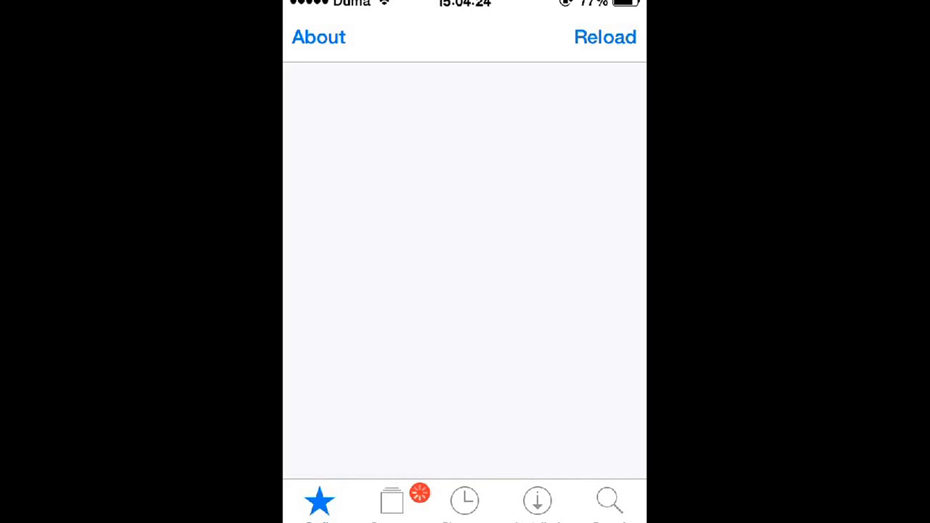
Launch Cydia and let its Welcome to Cydia home page load.
left_click(605, 36)
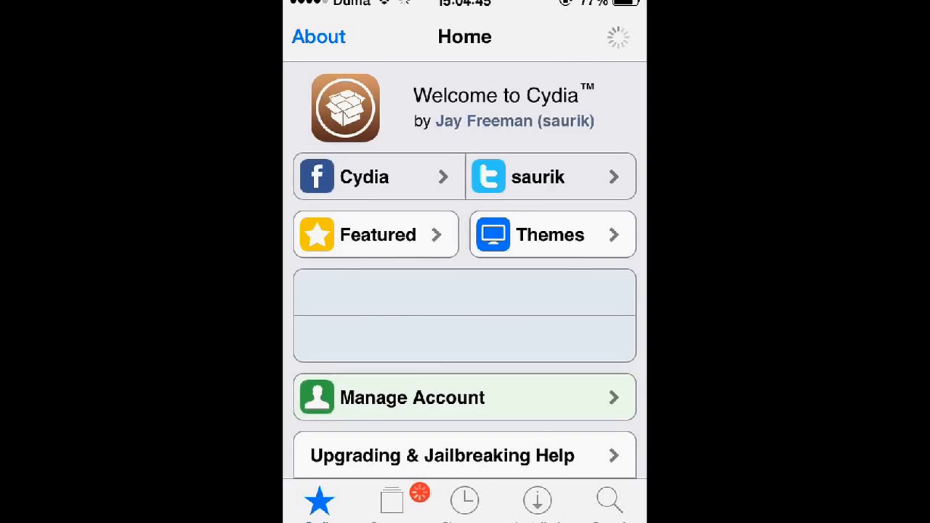
Search Cydia for 'Airblue sha' and open the AirBlue Sharing package details (v1.4.50, $4.99).
left_click(609, 499)
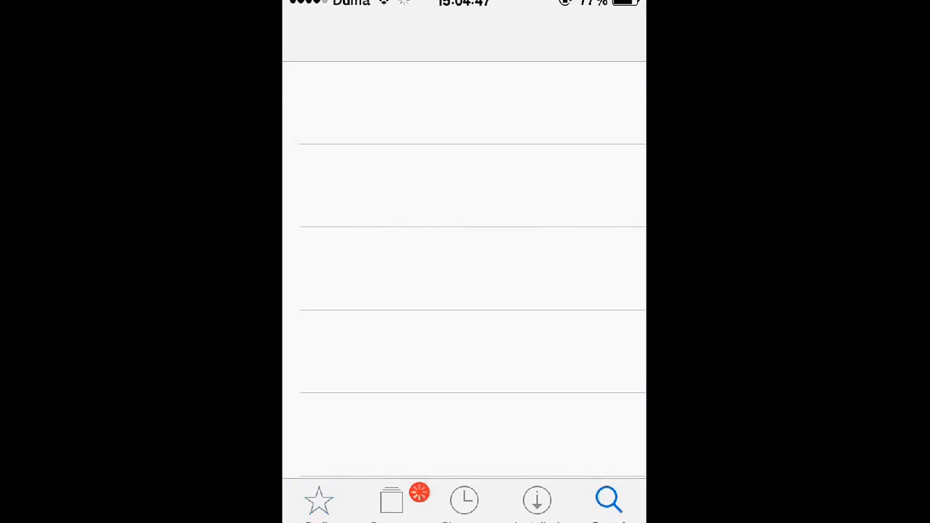
left_click(607, 500)
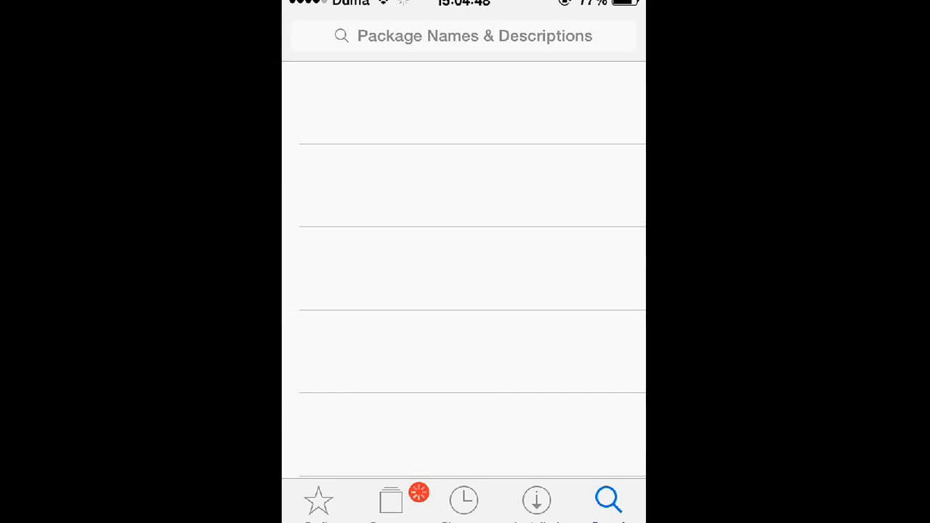
left_click(472, 35)
type("Ai")
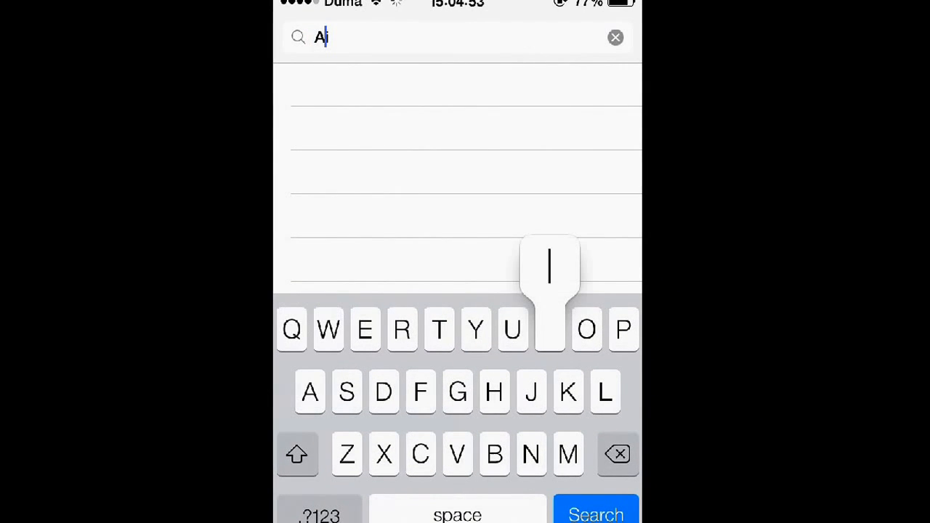
type("rblue")
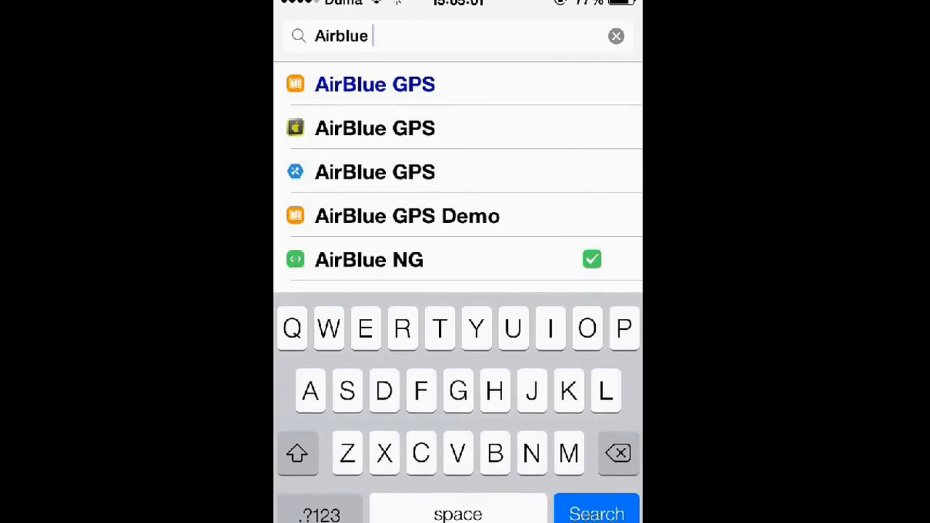
type("sha")
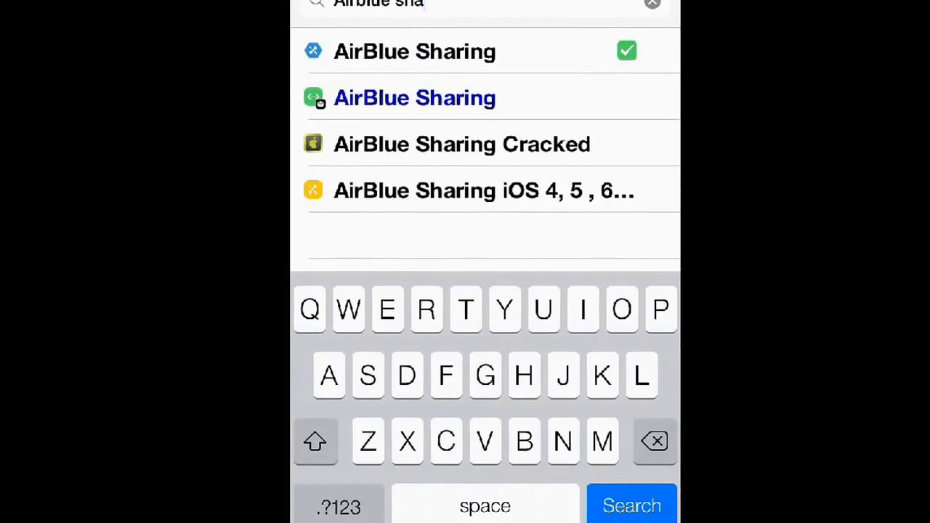
left_click(414, 51)
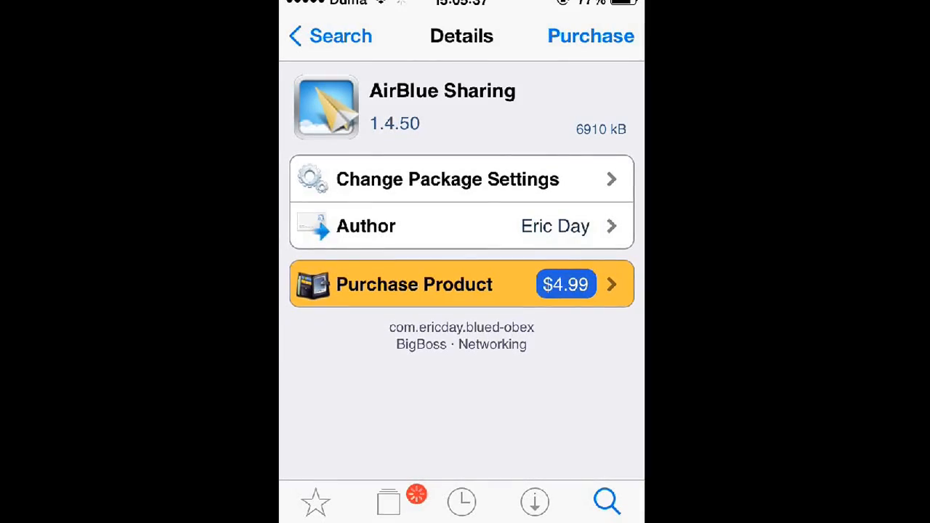
Return to the home screen and locate AirBlue in the Settings list.
left_click(590, 34)
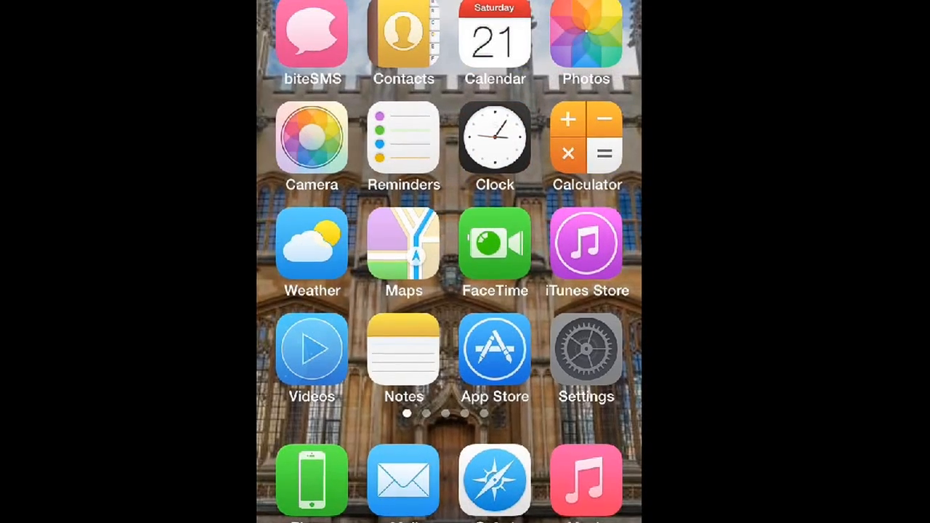
left_click(585, 353)
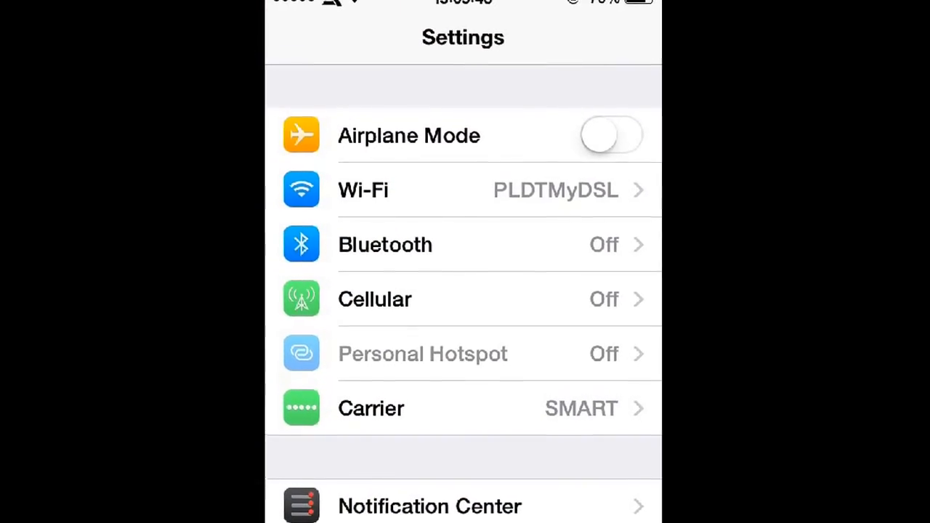
scroll("down", 3)
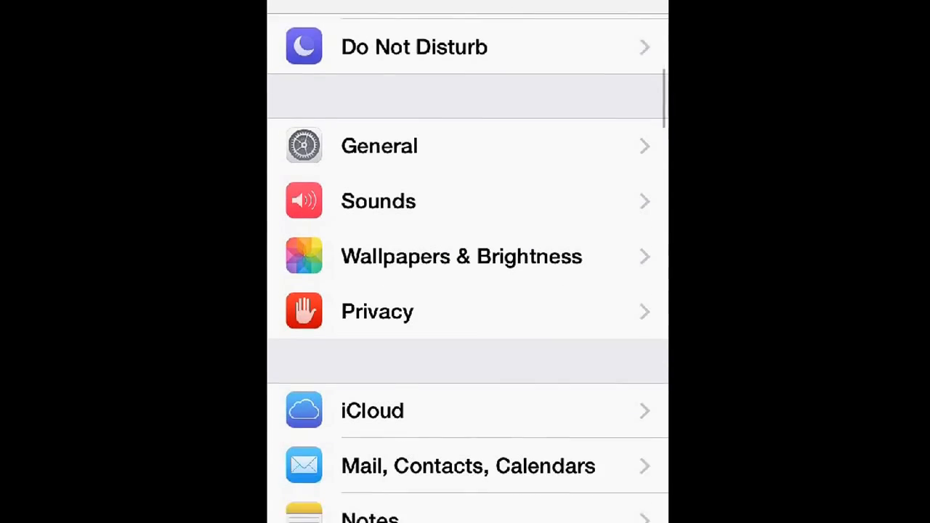
scroll("down", 3)
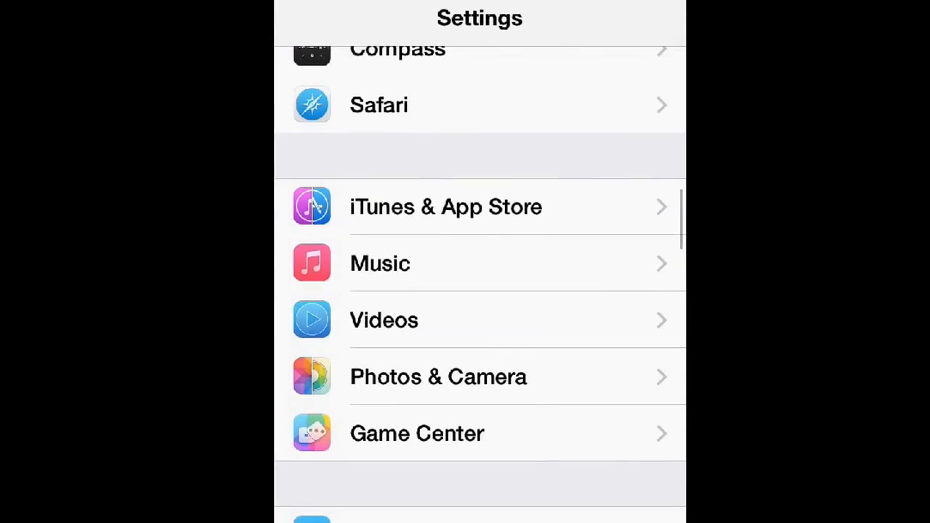
scroll("down", 3)
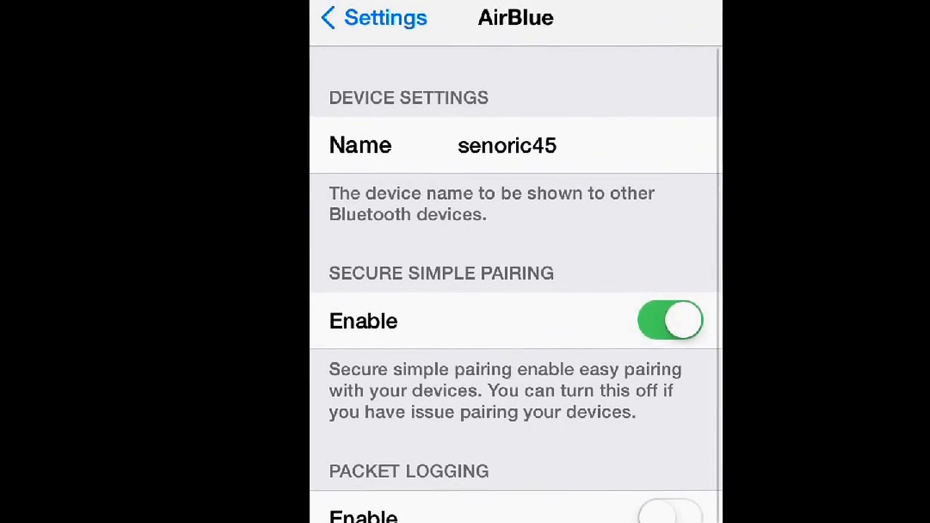
Review AirBlue settings: device name senoric45, secure simple pairing on, packet logging off.
scroll("up", 3)
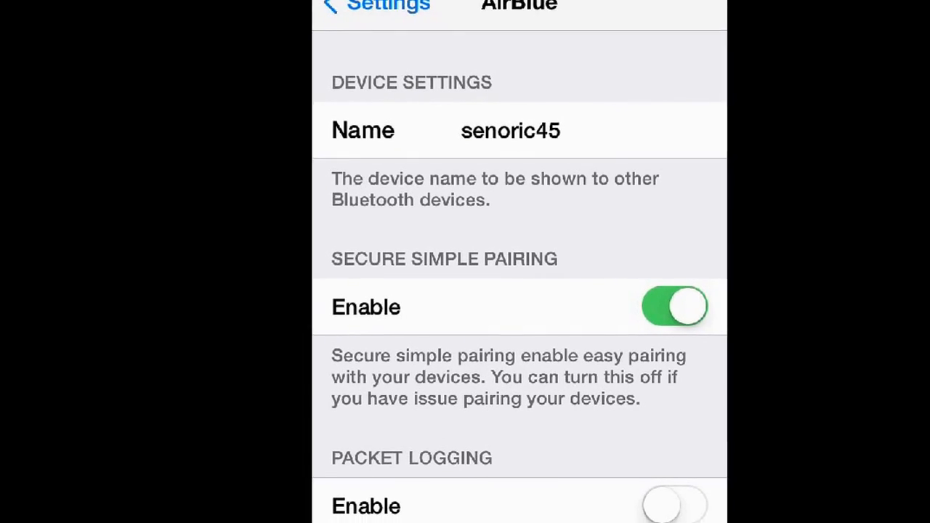
scroll("up", 3)
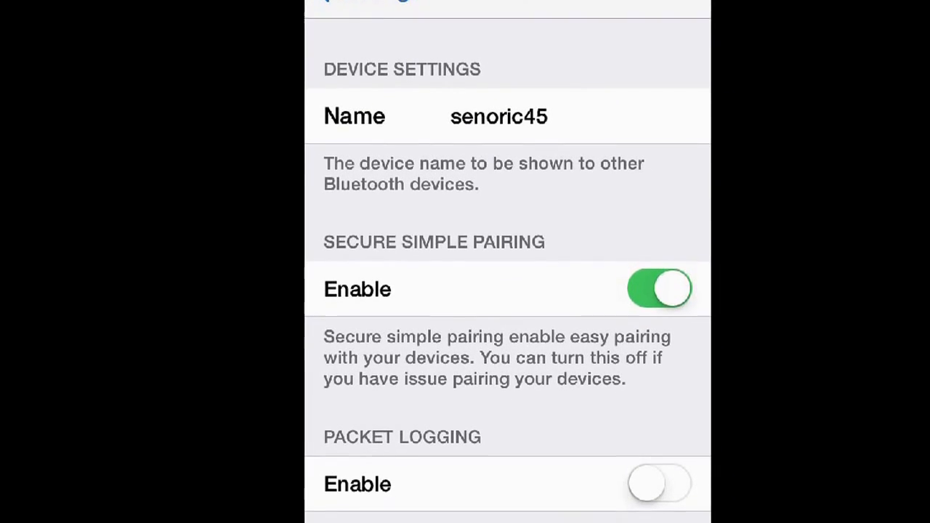
scroll("up", 3)
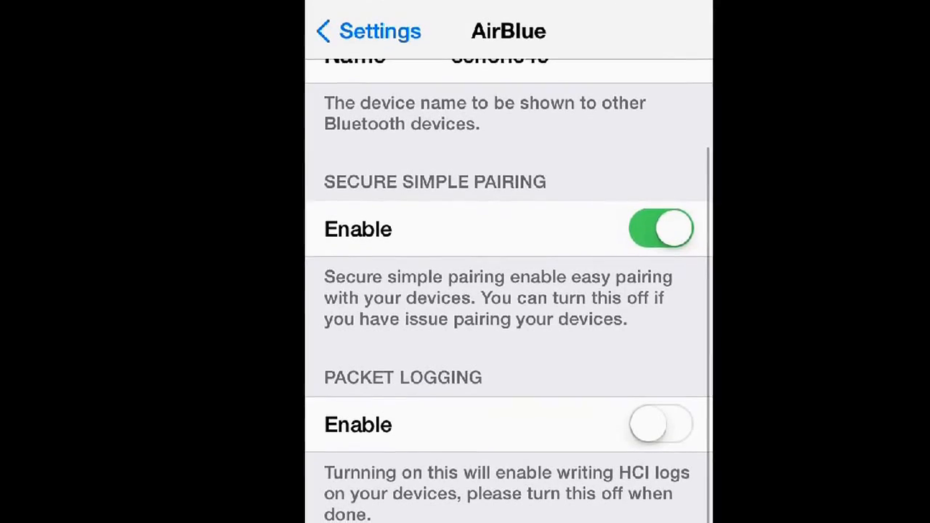
scroll("up", 3)
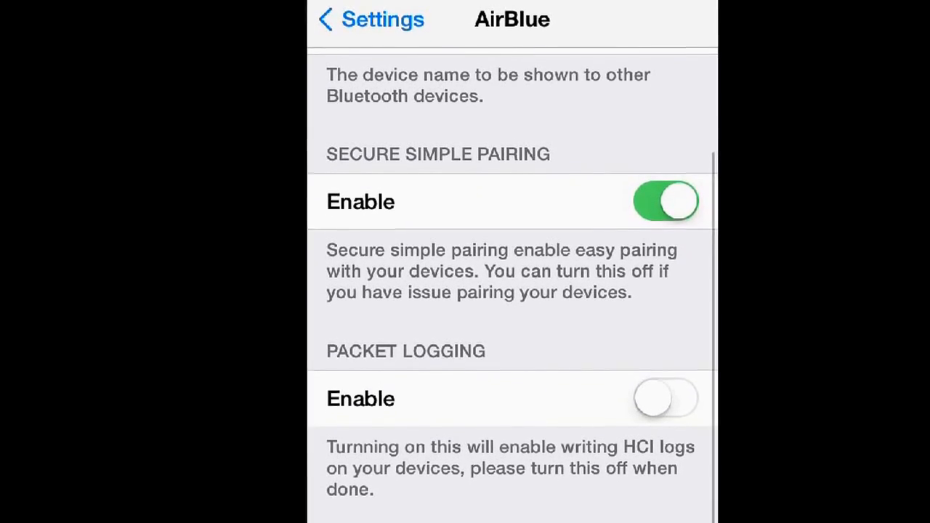
scroll("up", 3)
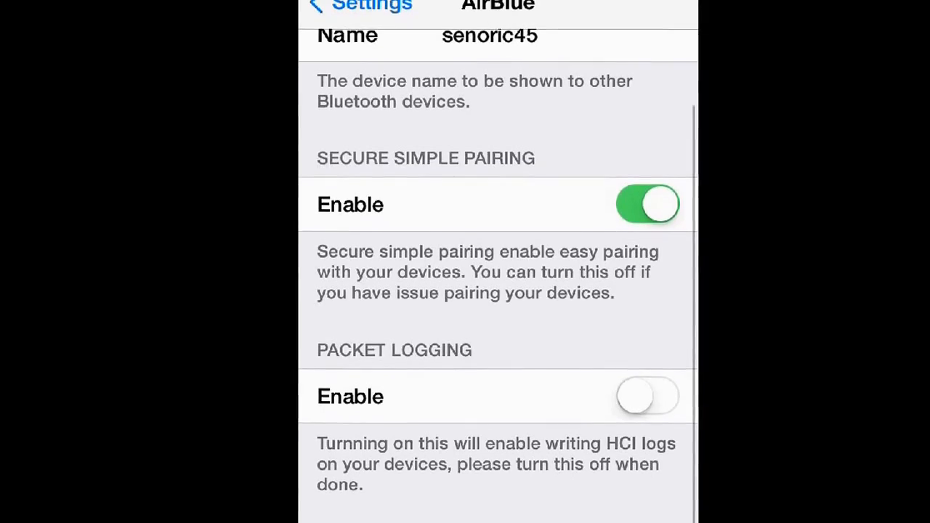
scroll("down", 3)
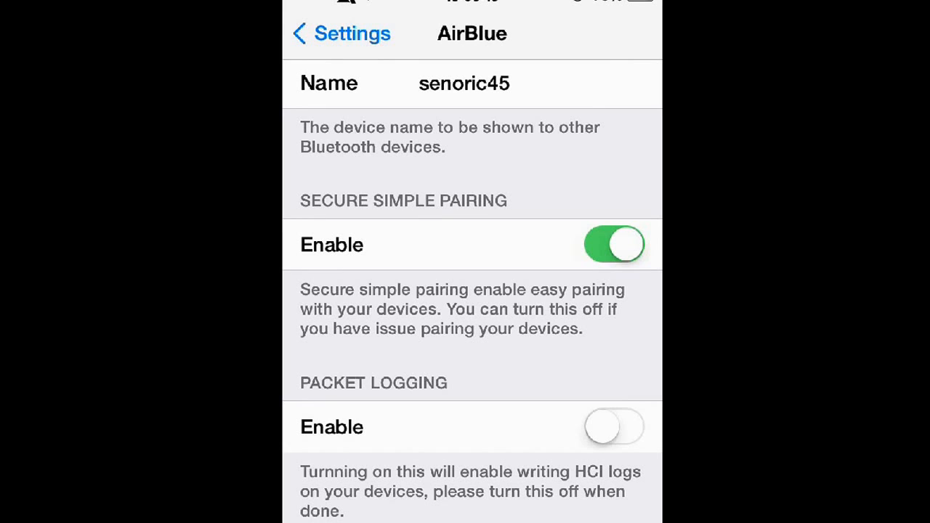
Review AirBlue Sharing settings with import received on, then return to the home screen.
left_click(342, 33)
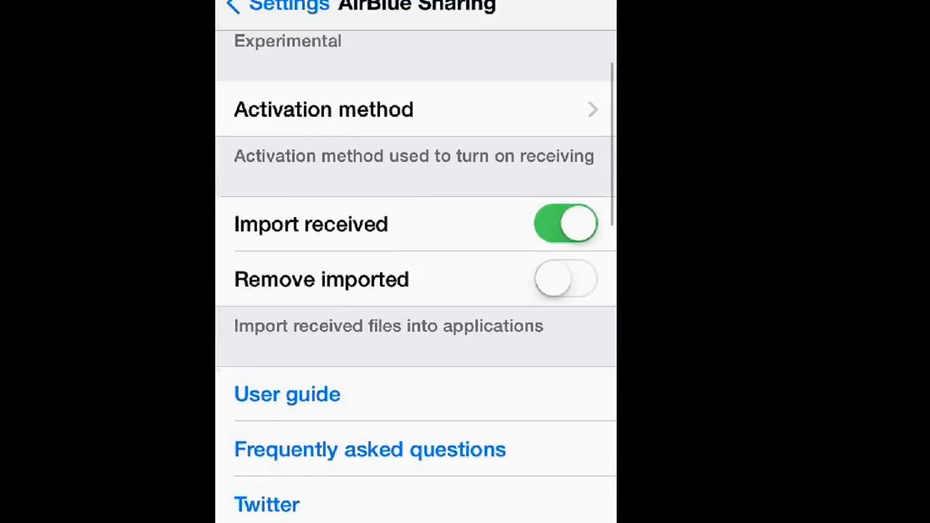
left_click(262, 7)
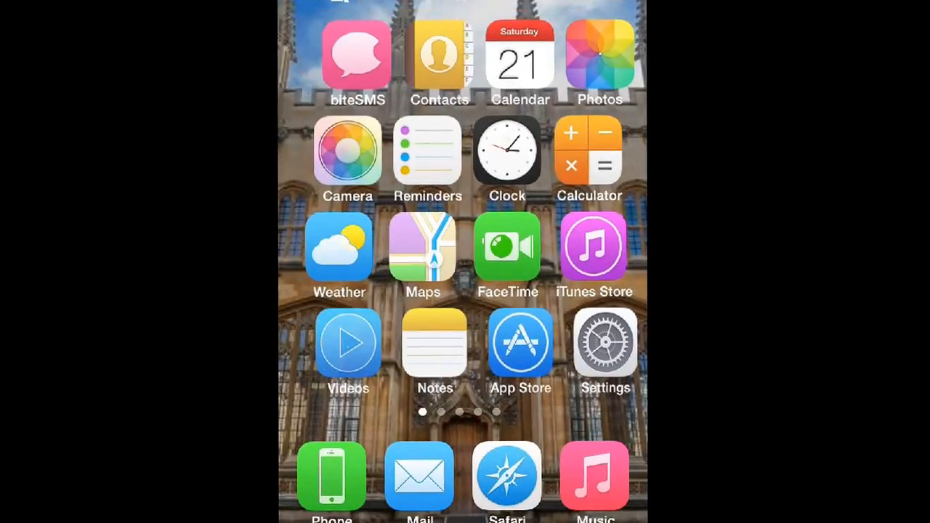
Launch AirBlue Sharing from the second home screen page and enter the var folder.
scroll("left", 3)
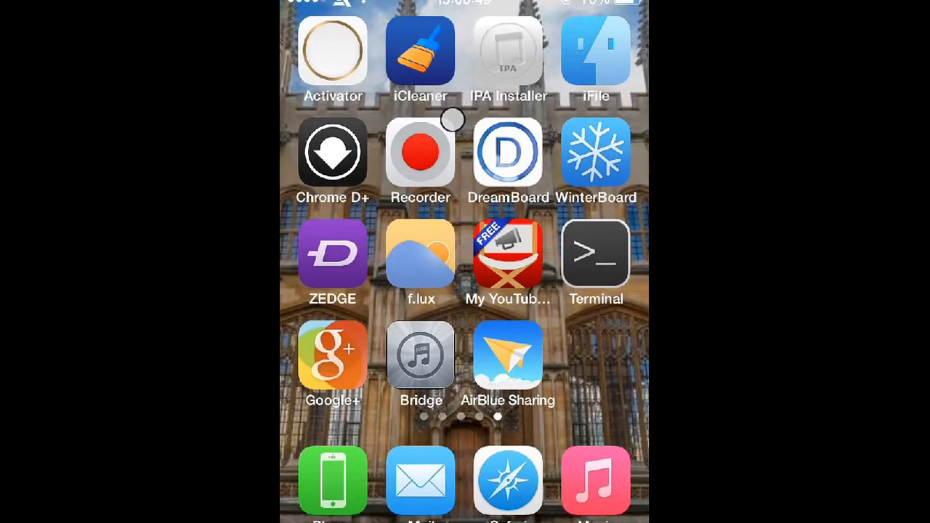
left_click(509, 355)
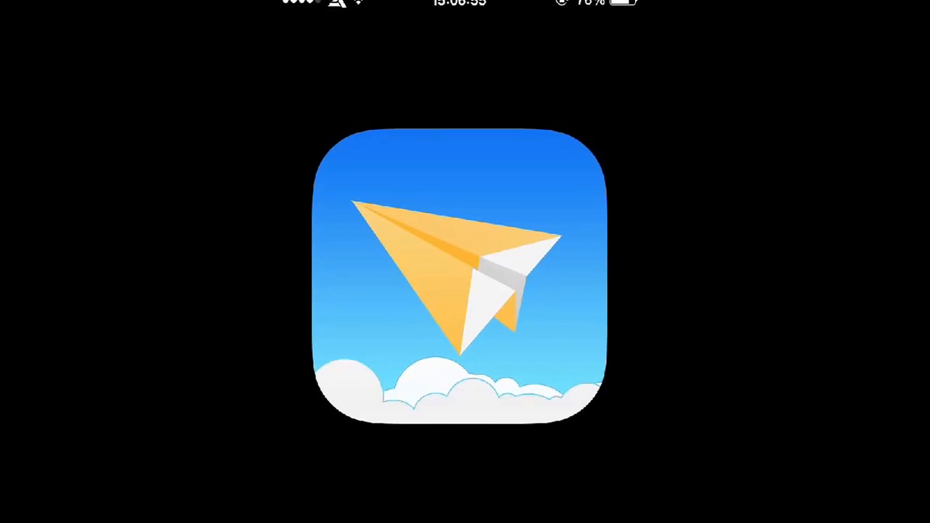
left_click(456, 275)
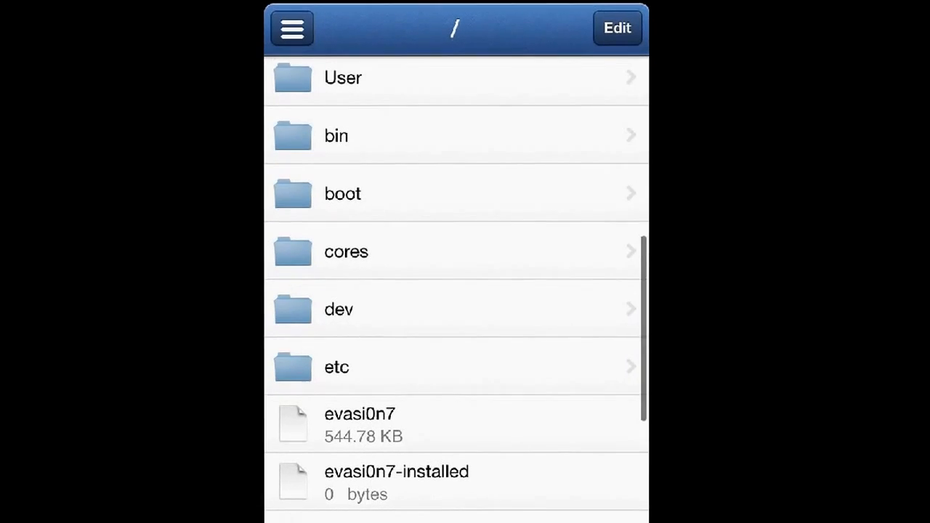
Browse into the mobile folder inside var, reaching the device chooser.
scroll("down", 3)
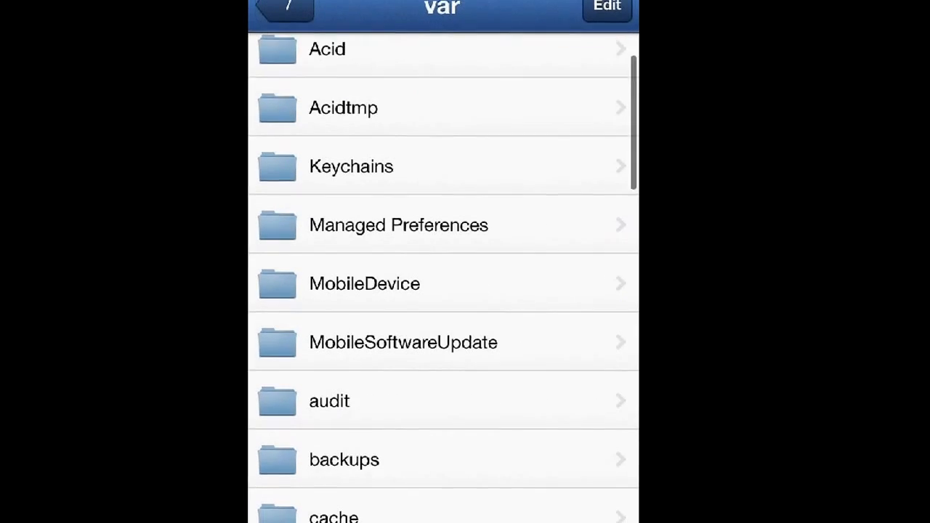
scroll("down", 3)
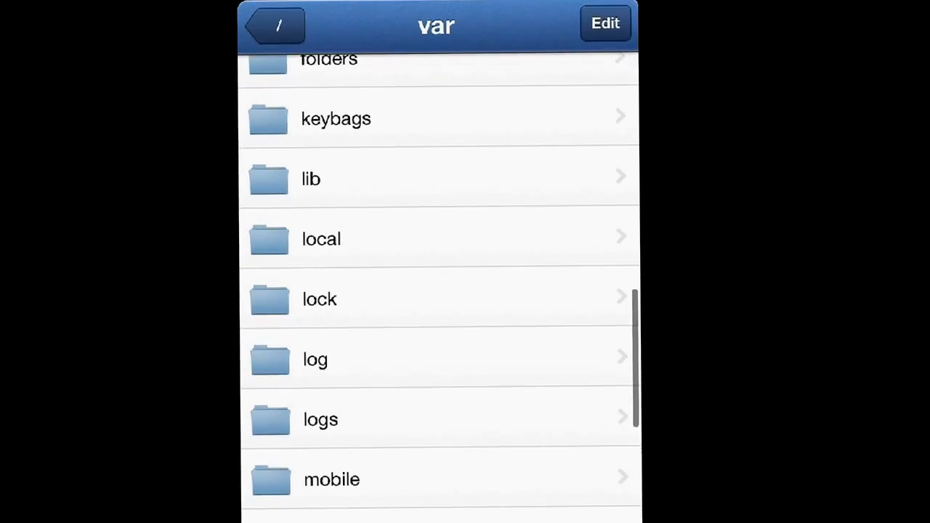
left_click(332, 480)
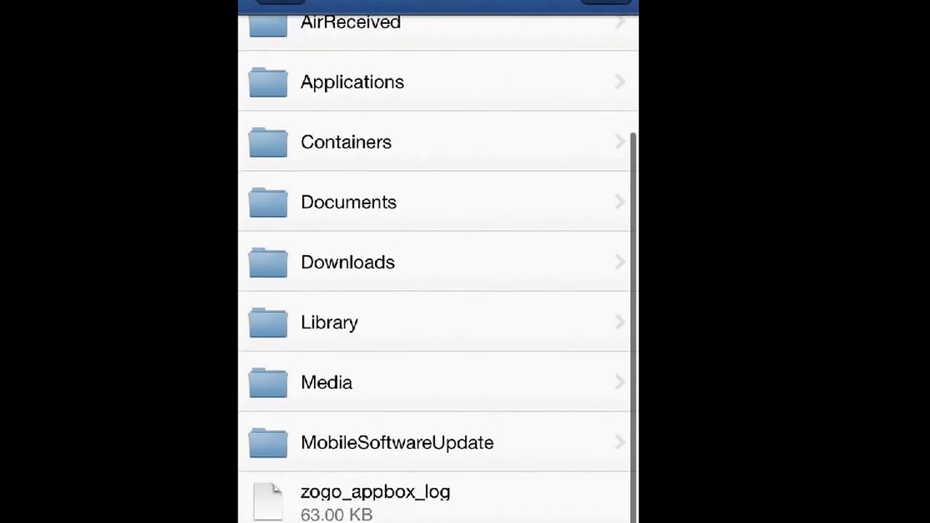
scroll("up", 3)
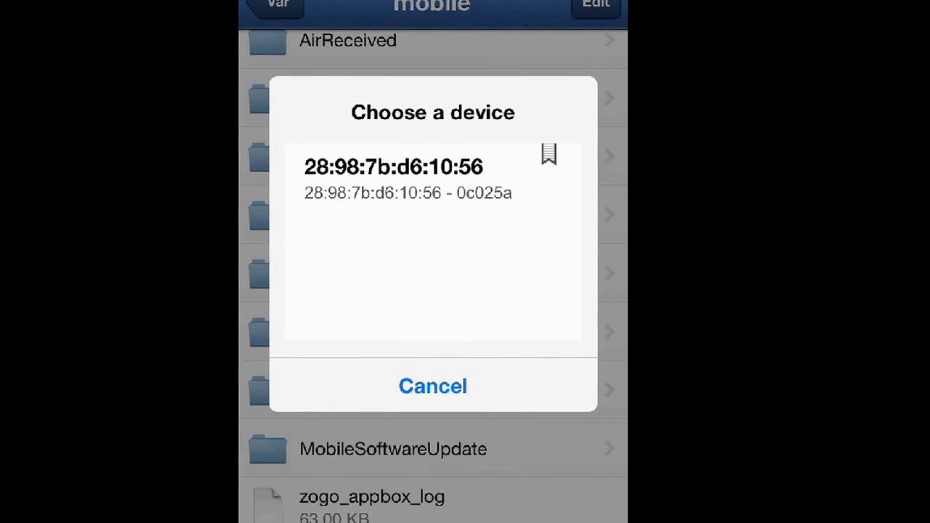
Send the file to the listed Bluetooth device address and return to the first home screen page.
left_click(433, 386)
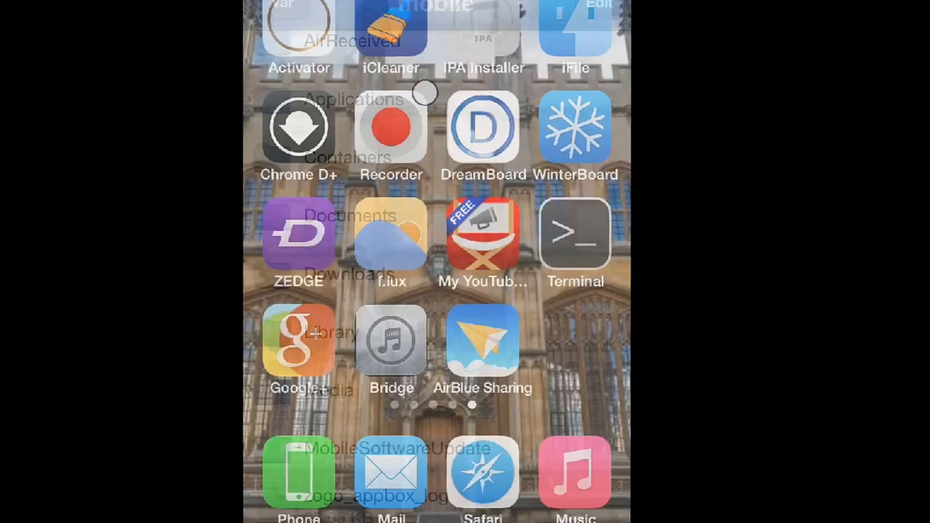
scroll("right", 3)
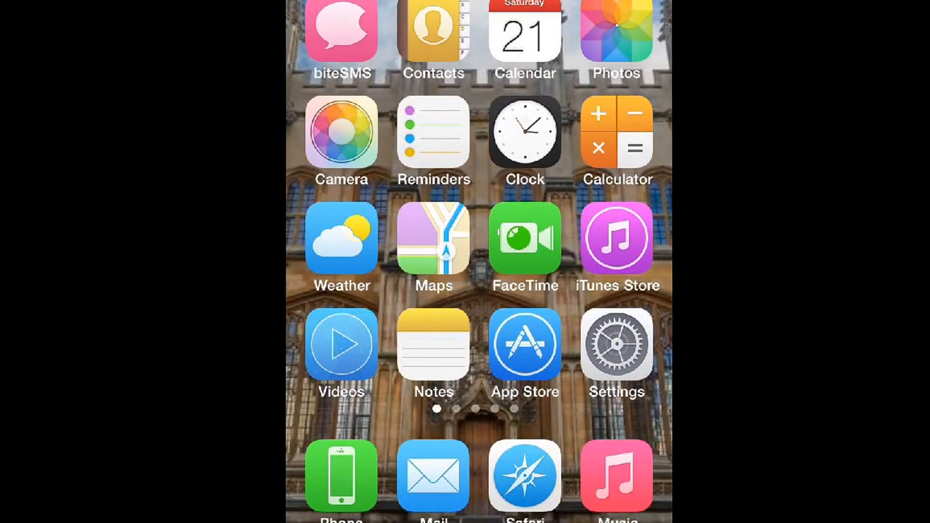